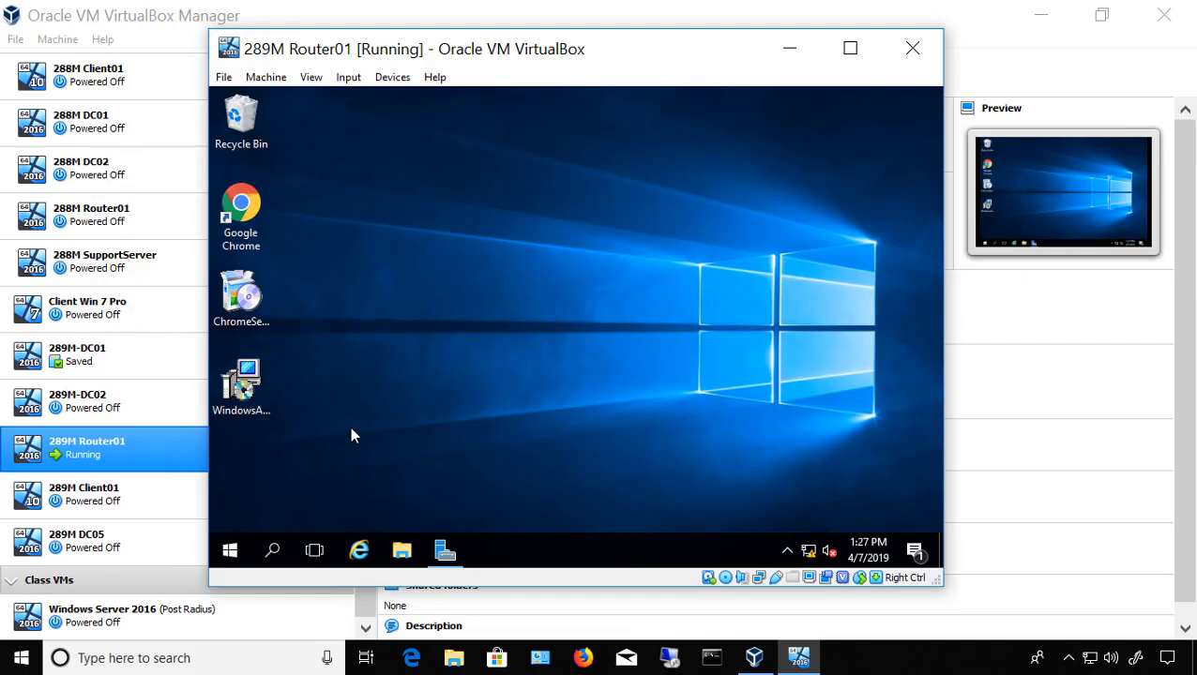
{"action": "mouse_move", "coordinate": [410, 383]}
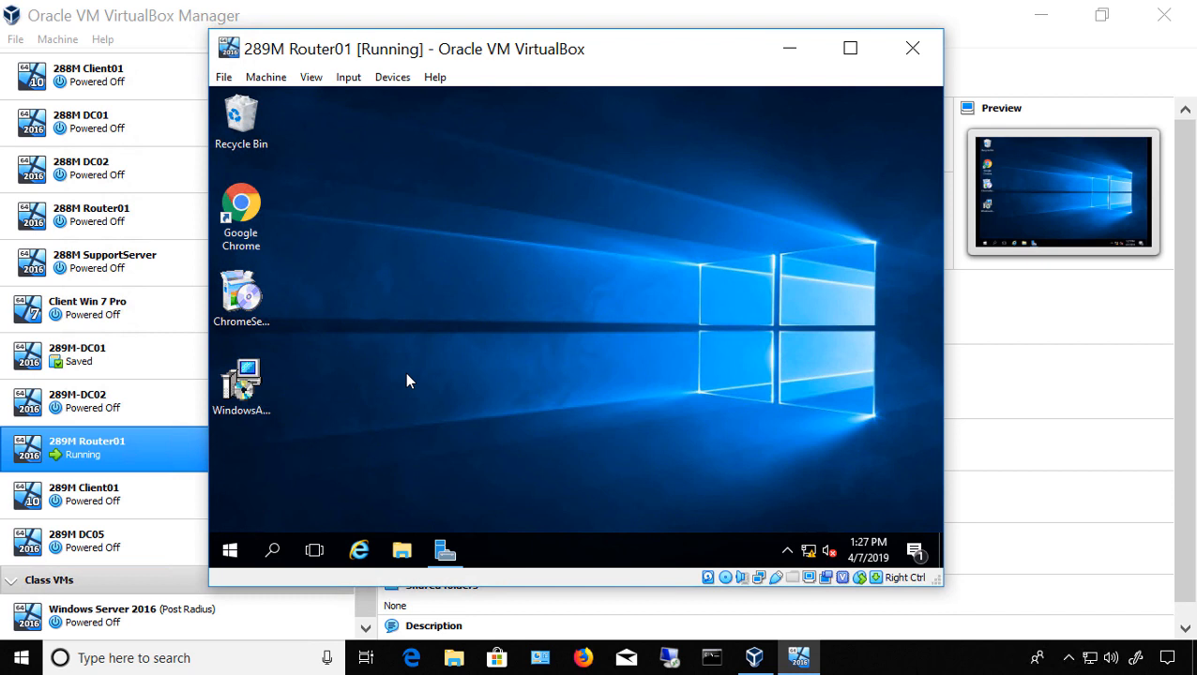
{"action": "mouse_move", "coordinate": [418, 371]}
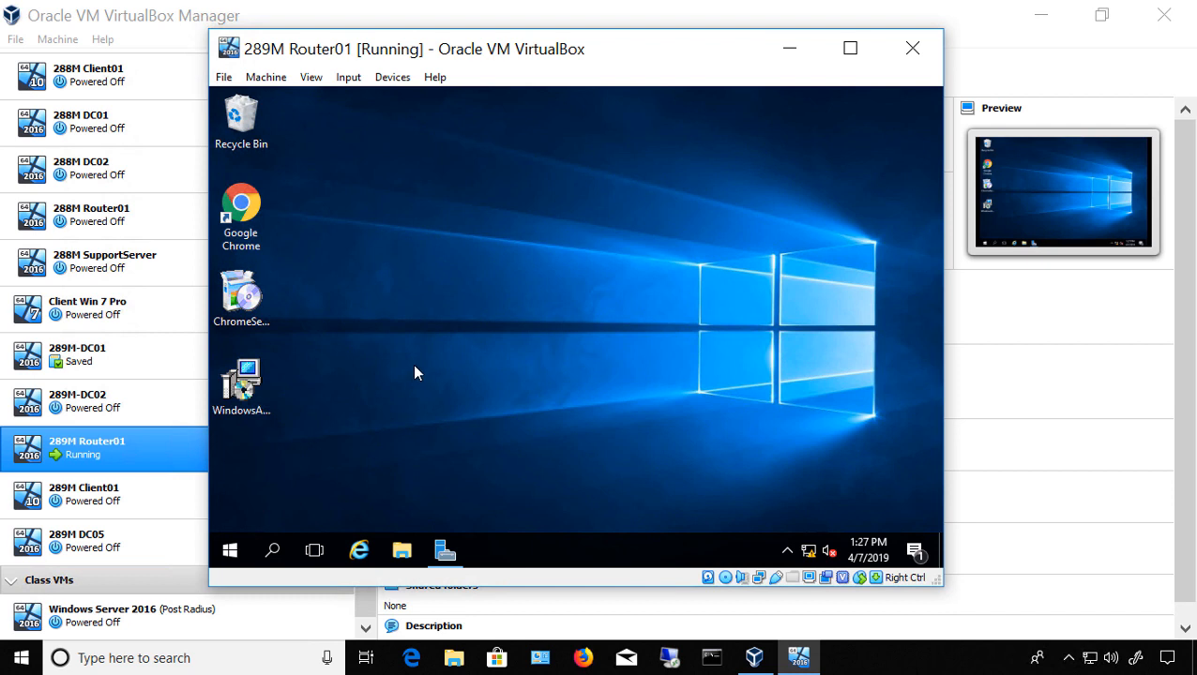
{"action": "mouse_move", "coordinate": [1018, 387]}
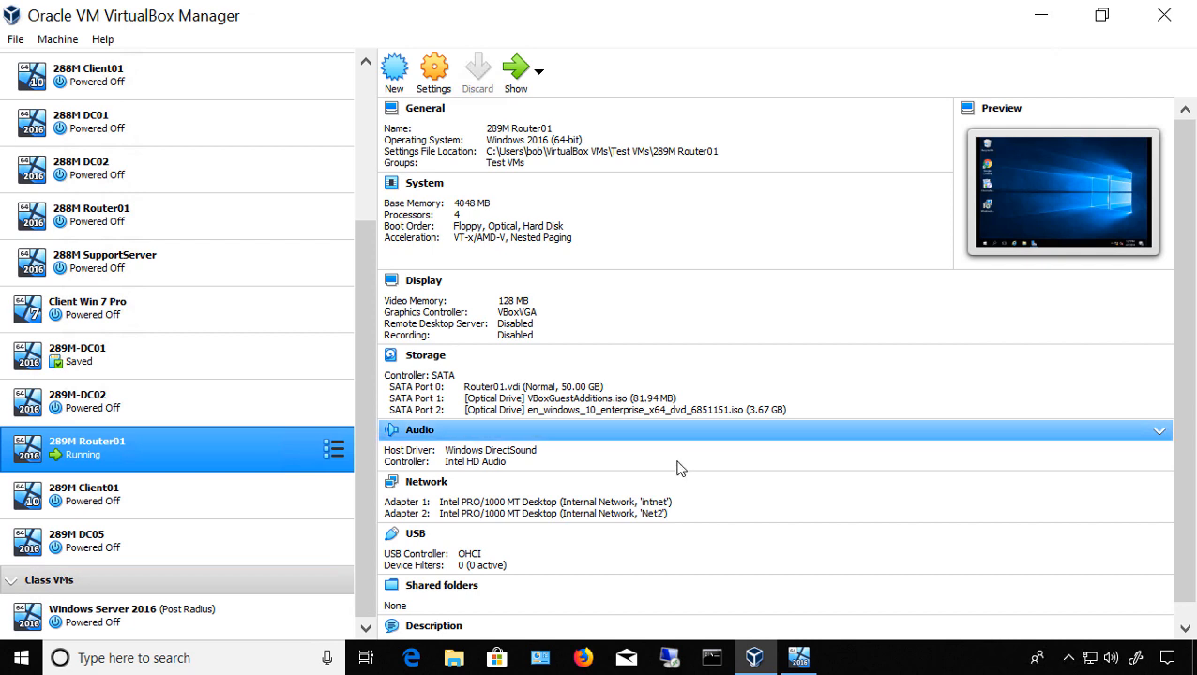
{"action": "mouse_move", "coordinate": [621, 440]}
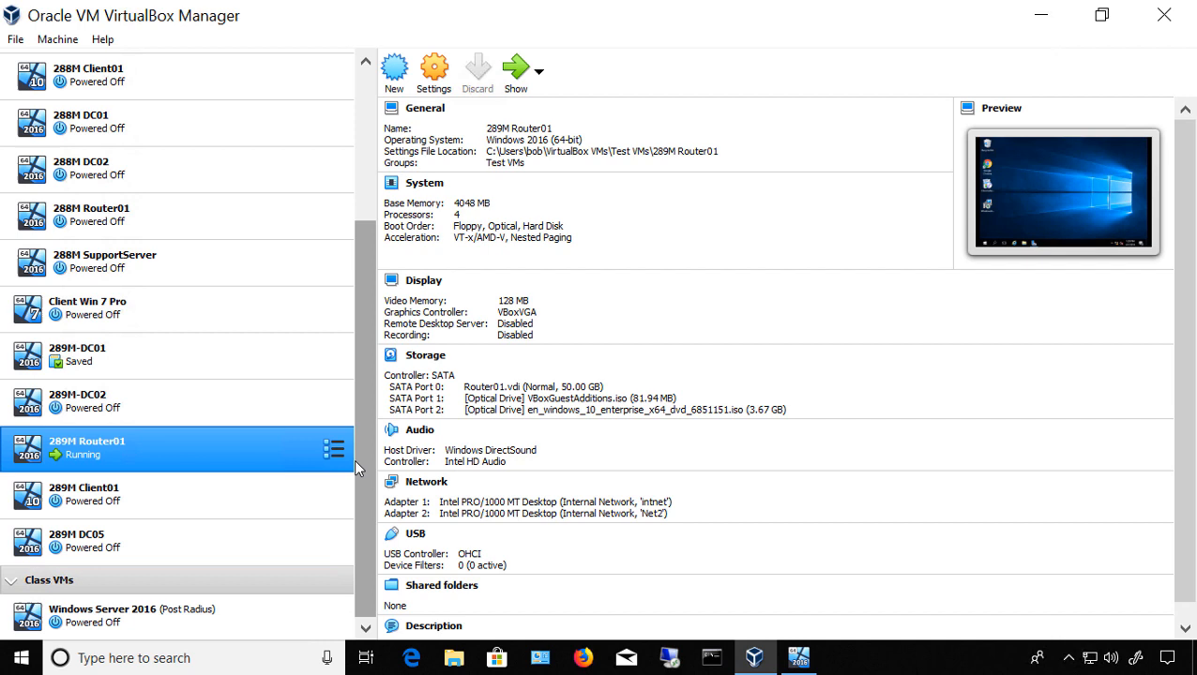
Take a snapshot of 289M Router01 named 'Snapshot 1' from the Snapshots view
{"action": "left_click", "coordinate": [334, 450]}
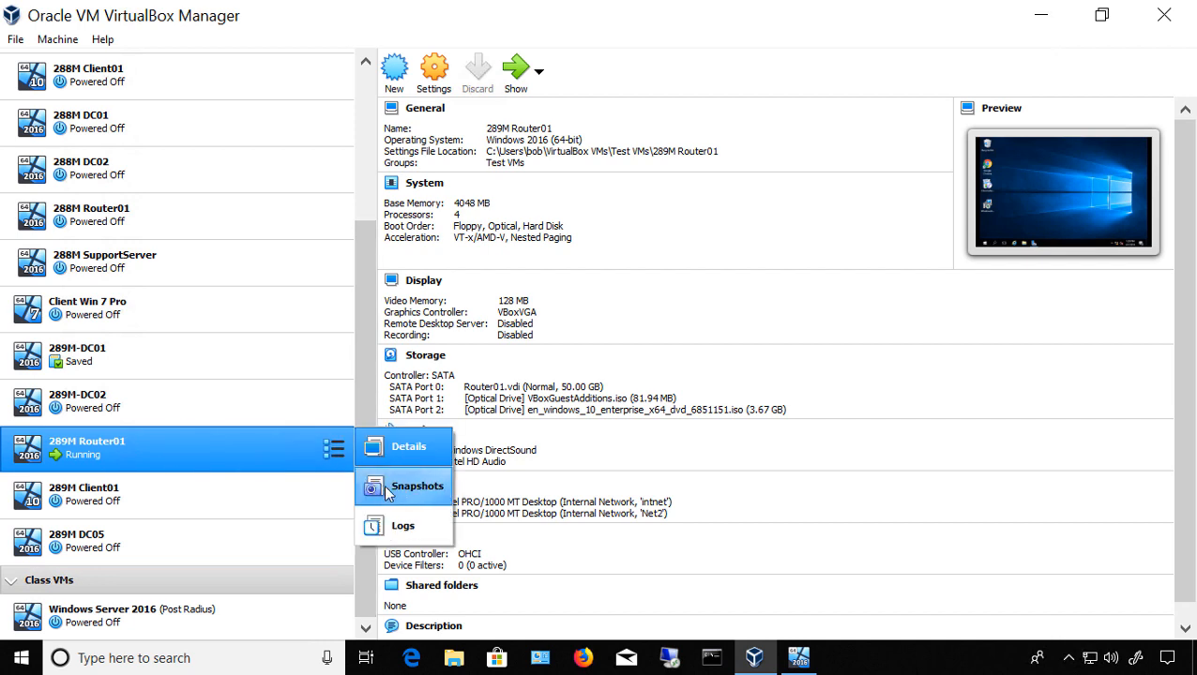
{"action": "left_click", "coordinate": [413, 486]}
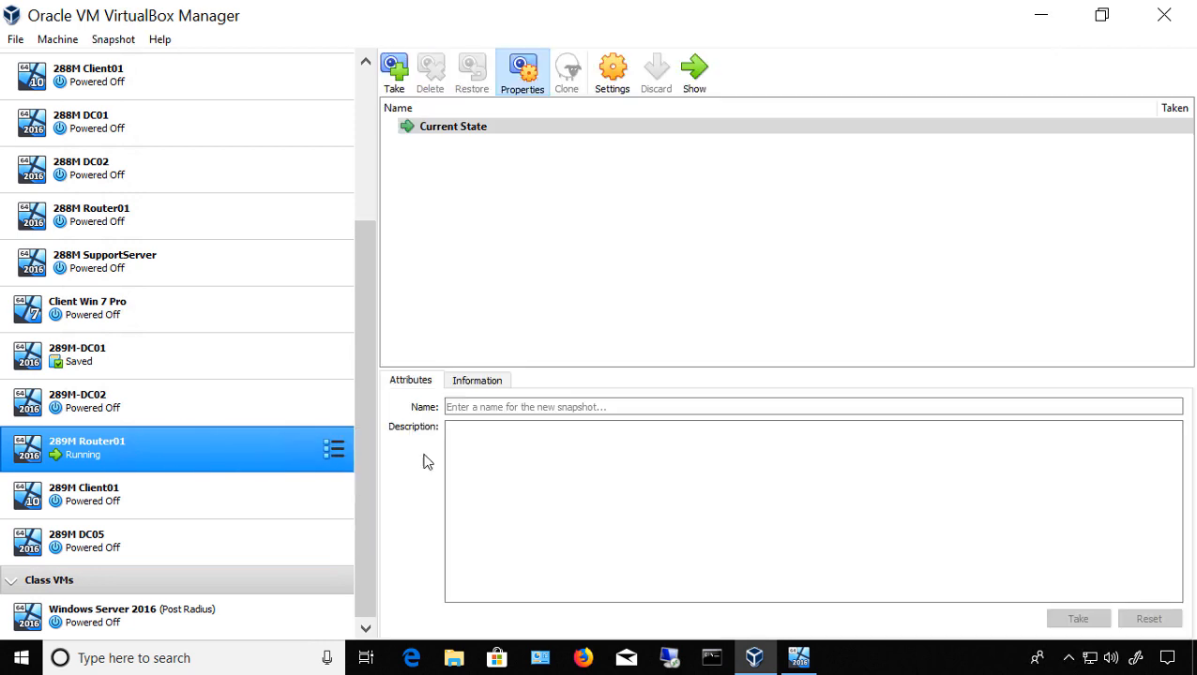
{"action": "mouse_move", "coordinate": [502, 185]}
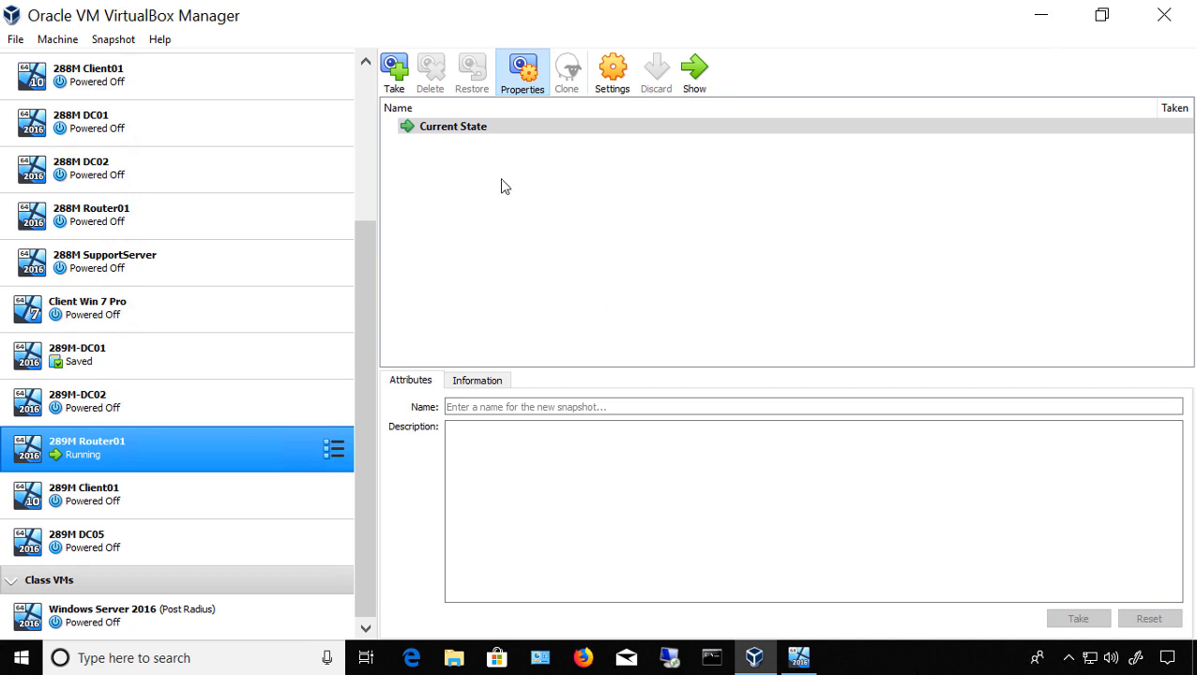
{"action": "left_click", "coordinate": [394, 70]}
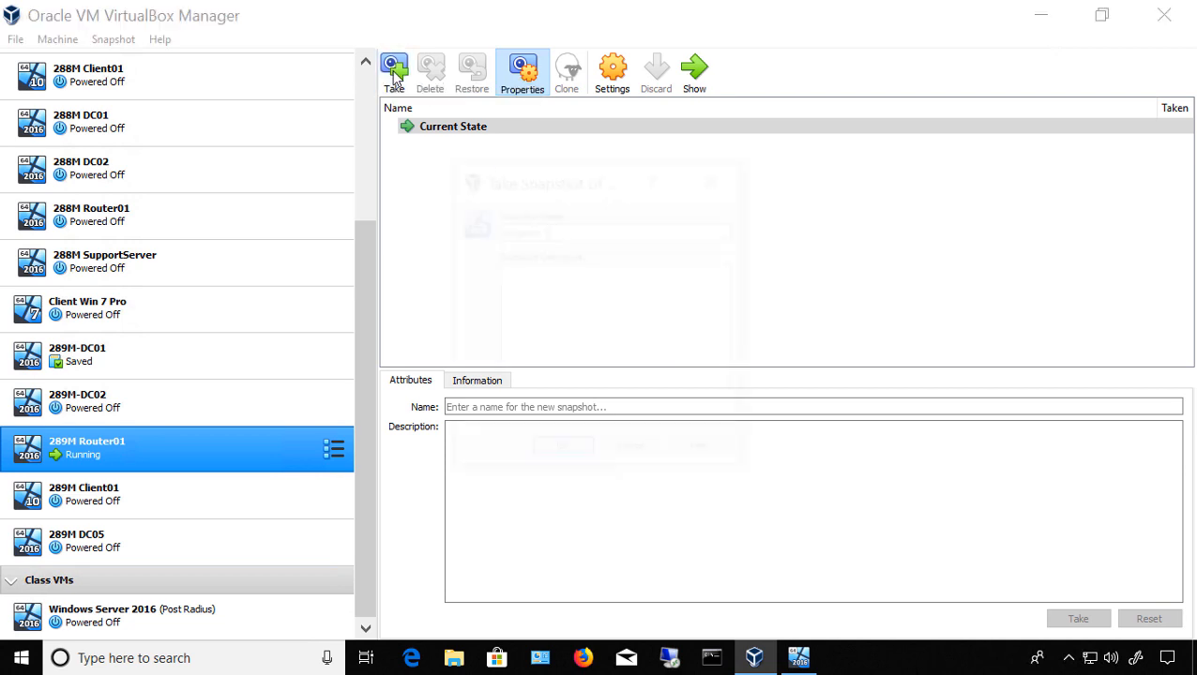
{"action": "left_click", "coordinate": [393, 69]}
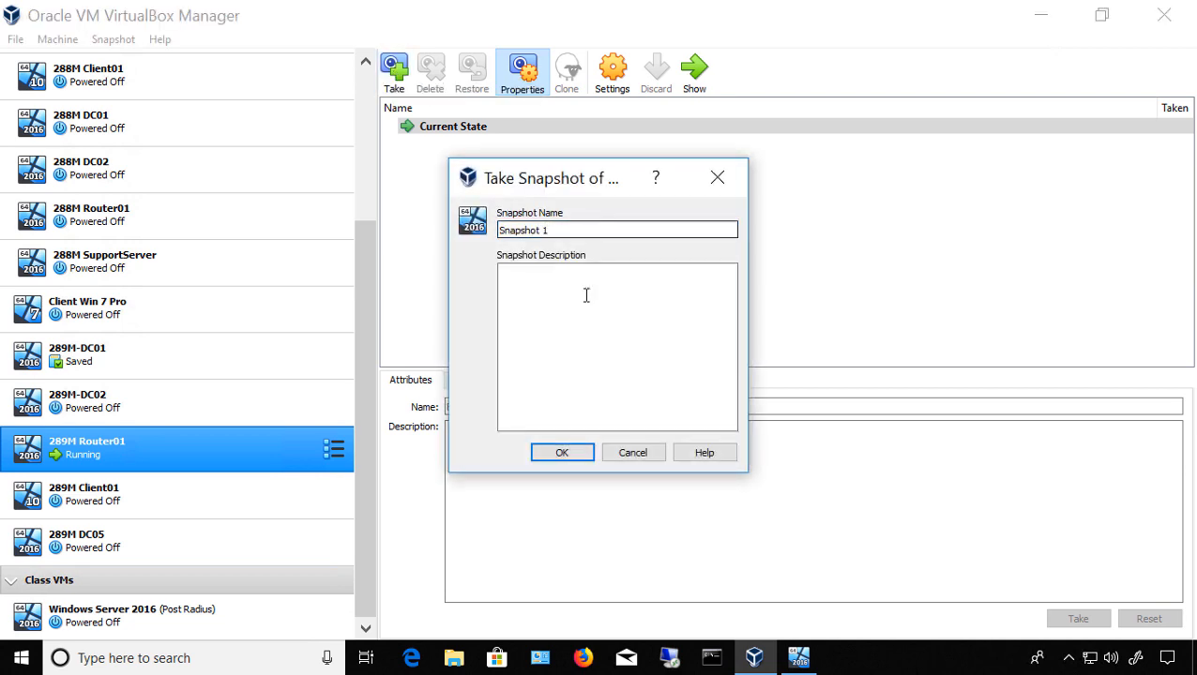
{"action": "left_click", "coordinate": [561, 452]}
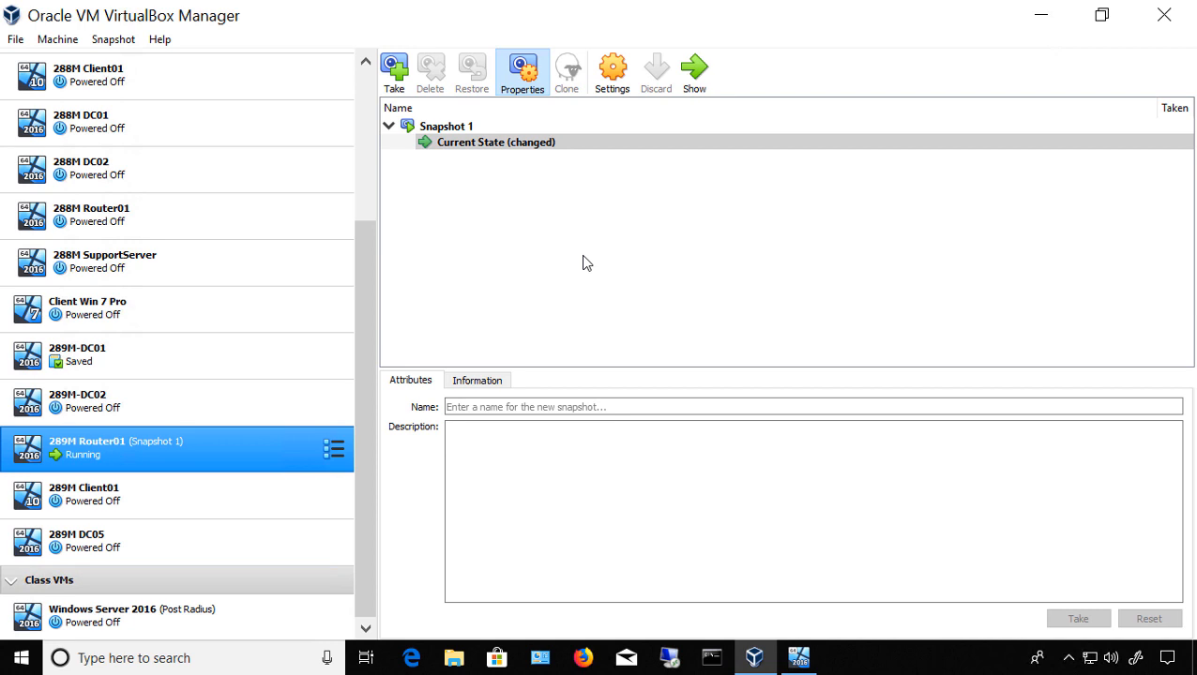
{"action": "mouse_move", "coordinate": [625, 172]}
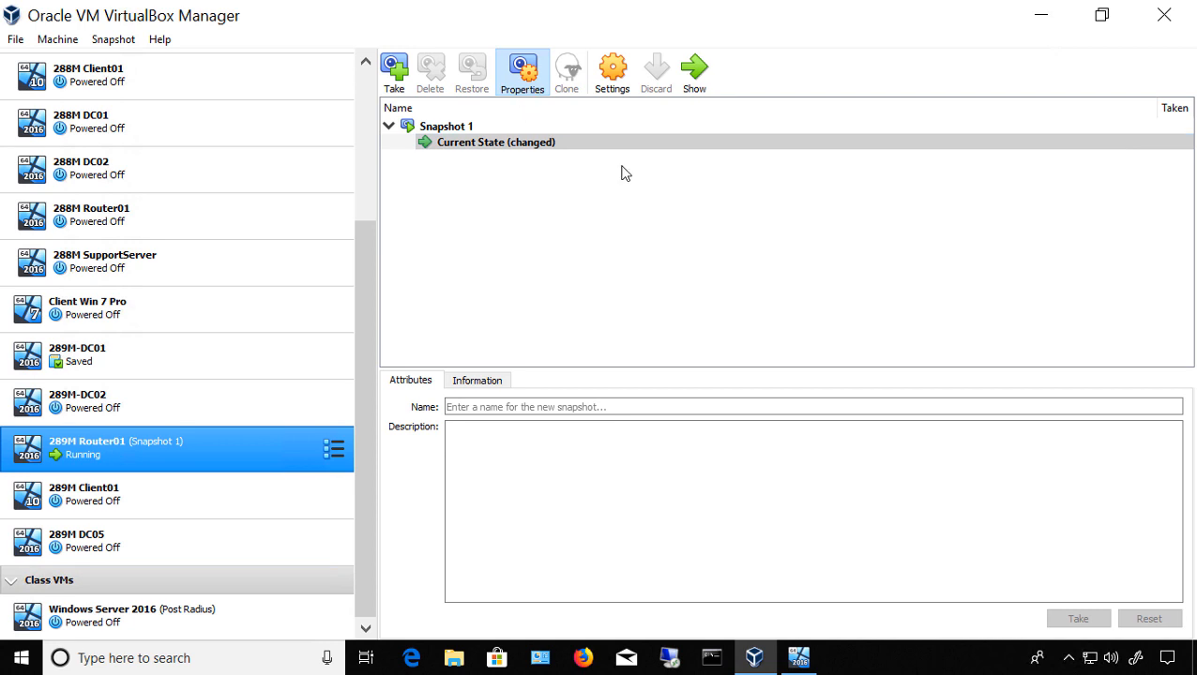
Create a new text document named 'Change' on the 289M Router01 guest desktop
{"action": "left_click", "coordinate": [798, 657]}
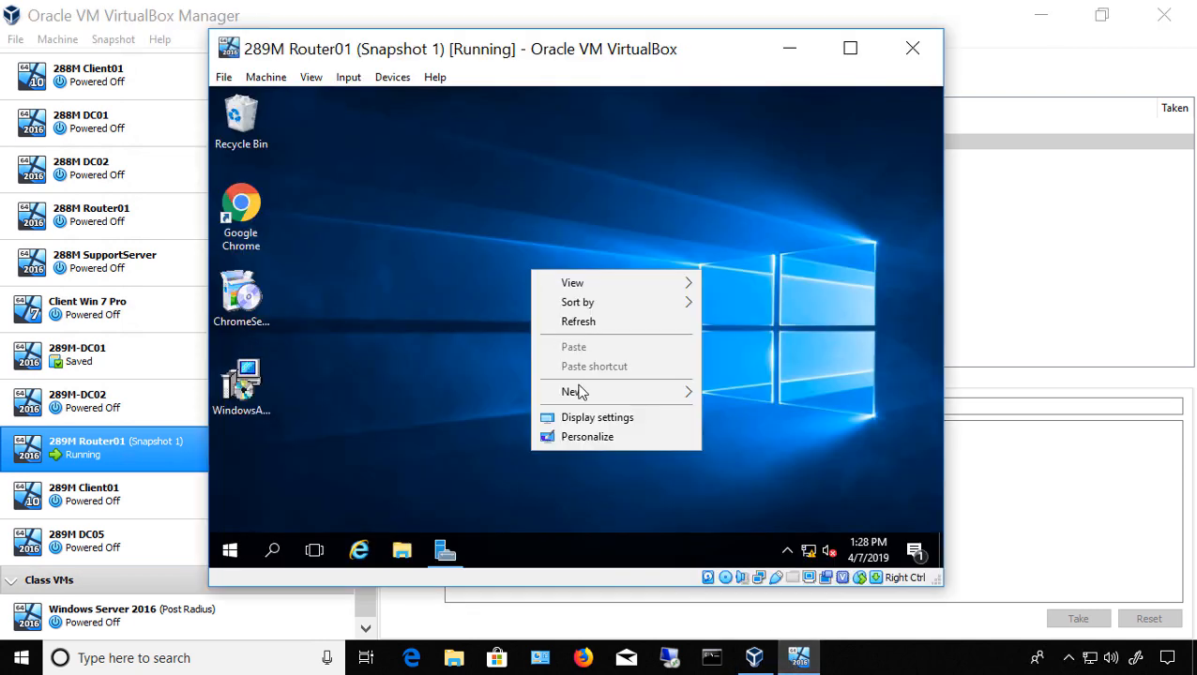
{"action": "left_click", "coordinate": [735, 493]}
{"action": "type", "text": "Change"}
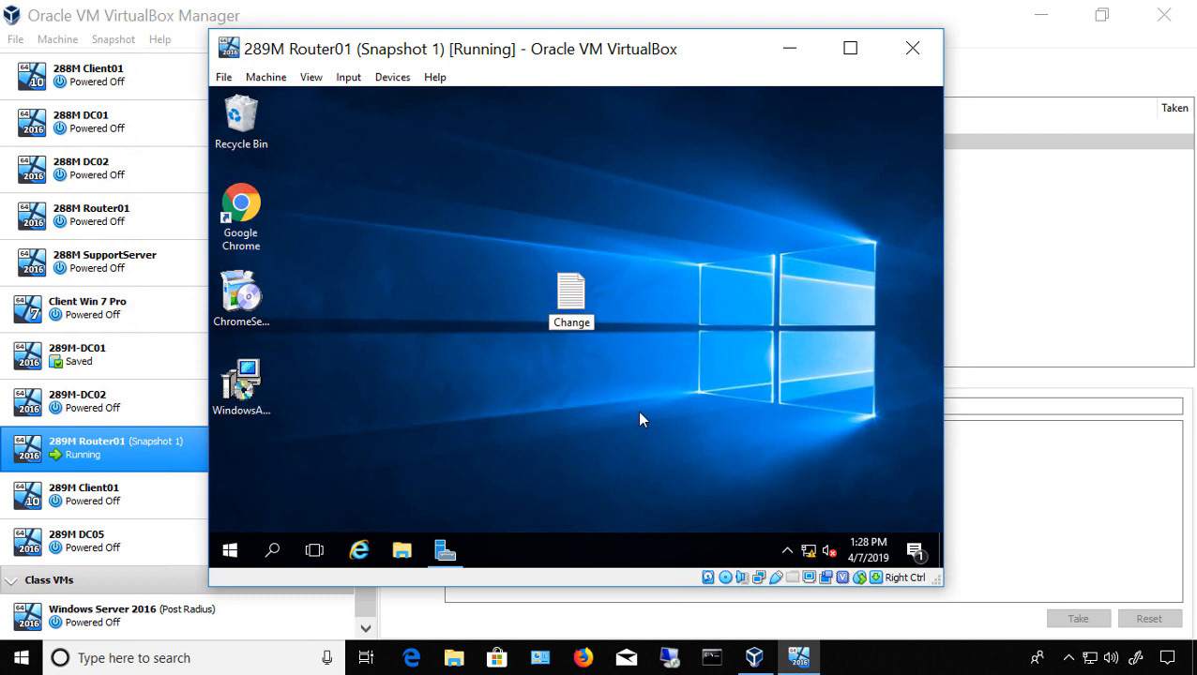
{"action": "left_click", "coordinate": [570, 291]}
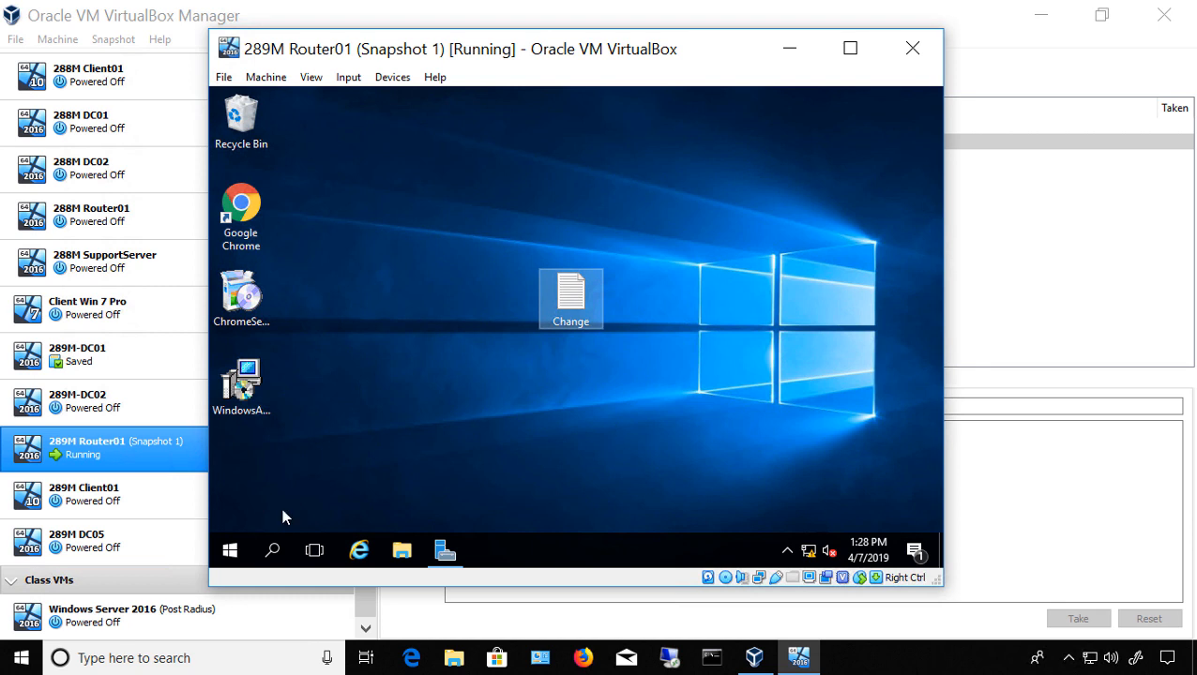
{"action": "right_click", "coordinate": [230, 550]}
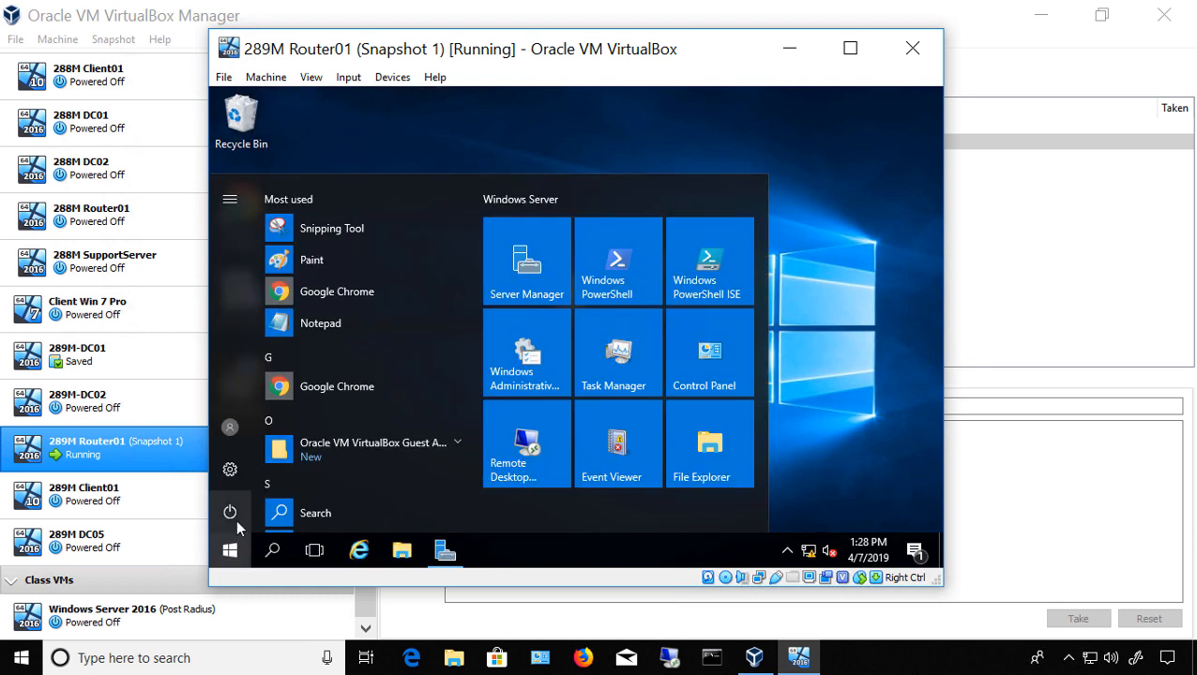
Shut down the 289M Router01 guest, accepting the default shutdown reason
{"action": "left_click", "coordinate": [230, 513]}
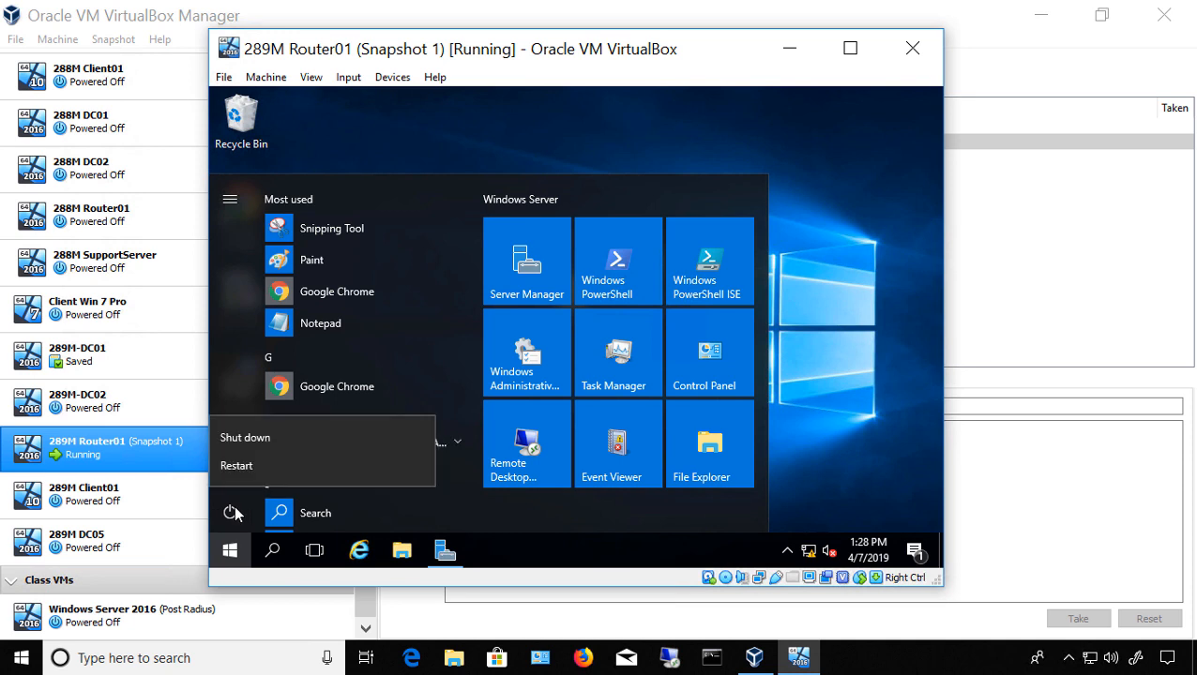
{"action": "left_click", "coordinate": [245, 437]}
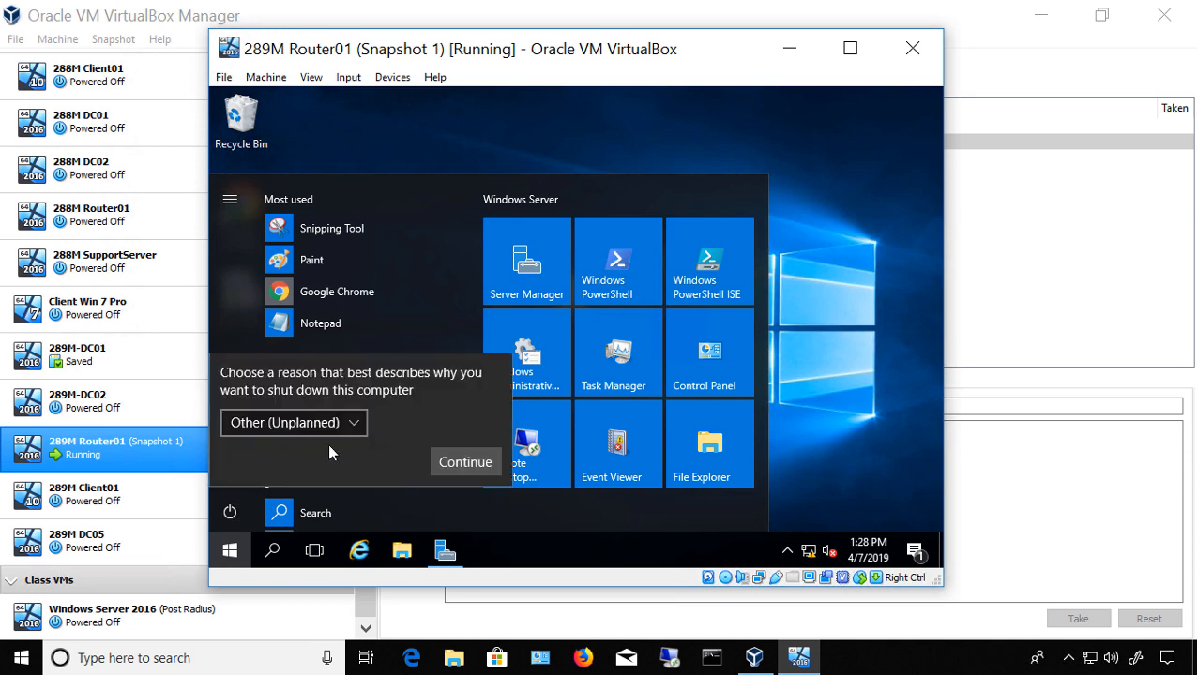
{"action": "left_click", "coordinate": [465, 461]}
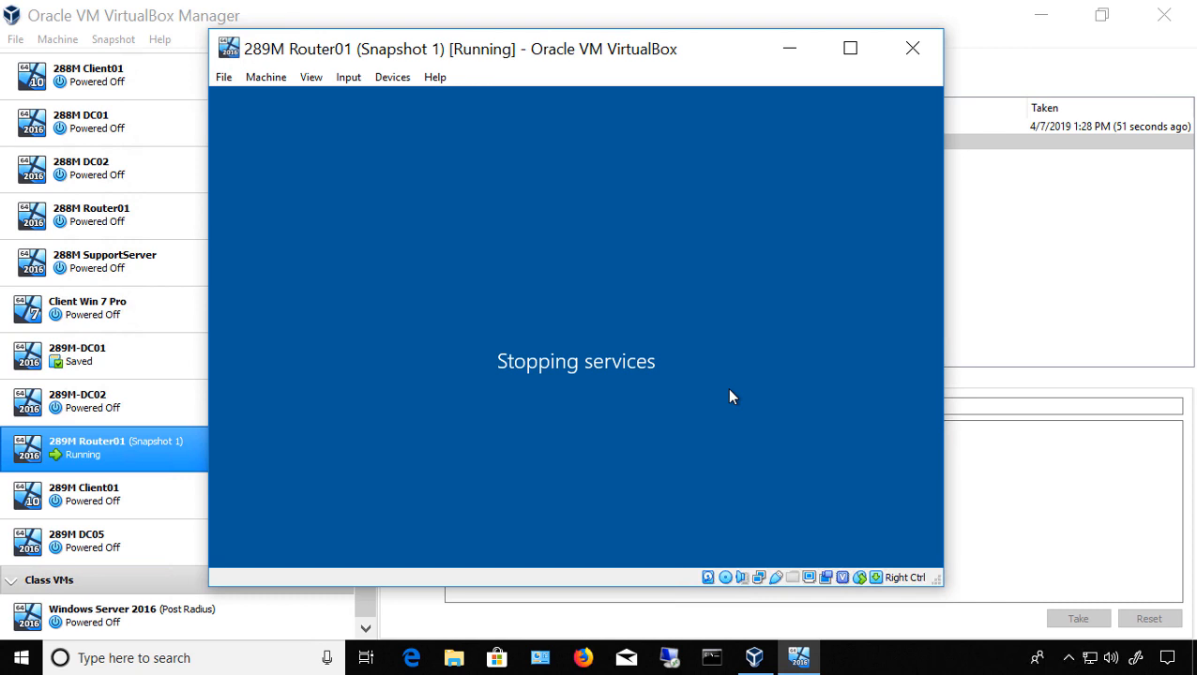
{"action": "mouse_move", "coordinate": [705, 354]}
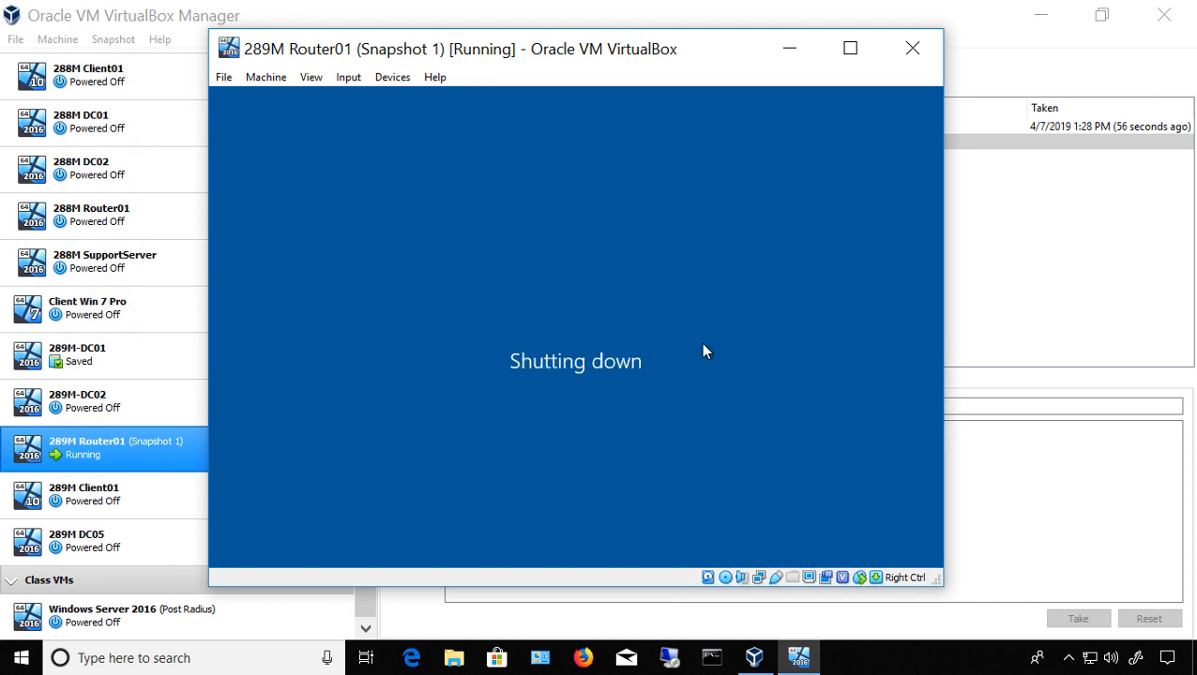
Once the VM is powered off, select Snapshot 1 in the Manager's snapshot tree
{"action": "left_click", "coordinate": [906, 45]}
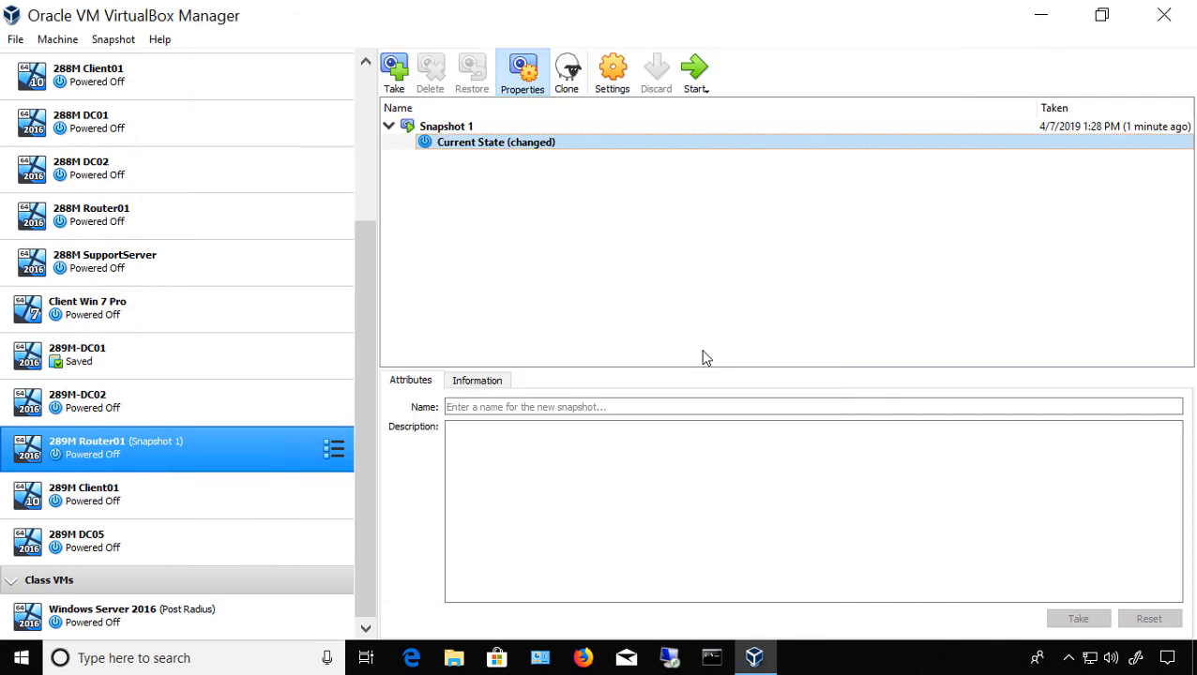
{"action": "mouse_move", "coordinate": [476, 231]}
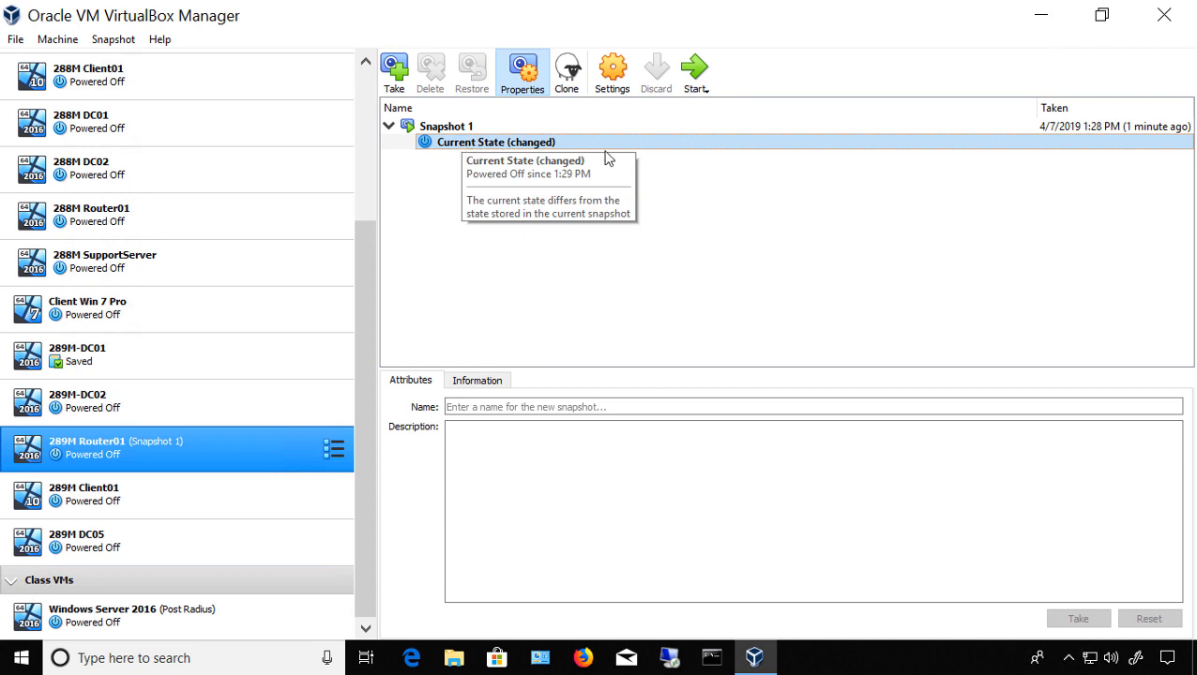
{"action": "mouse_move", "coordinate": [641, 148]}
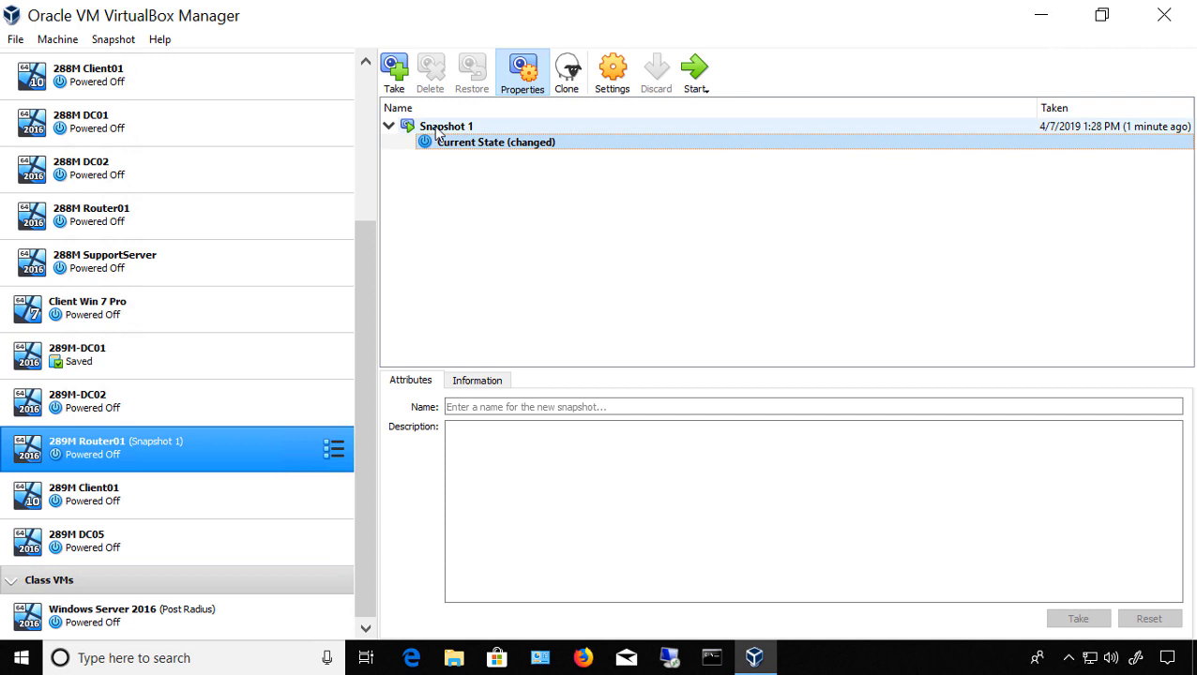
{"action": "left_click", "coordinate": [444, 125]}
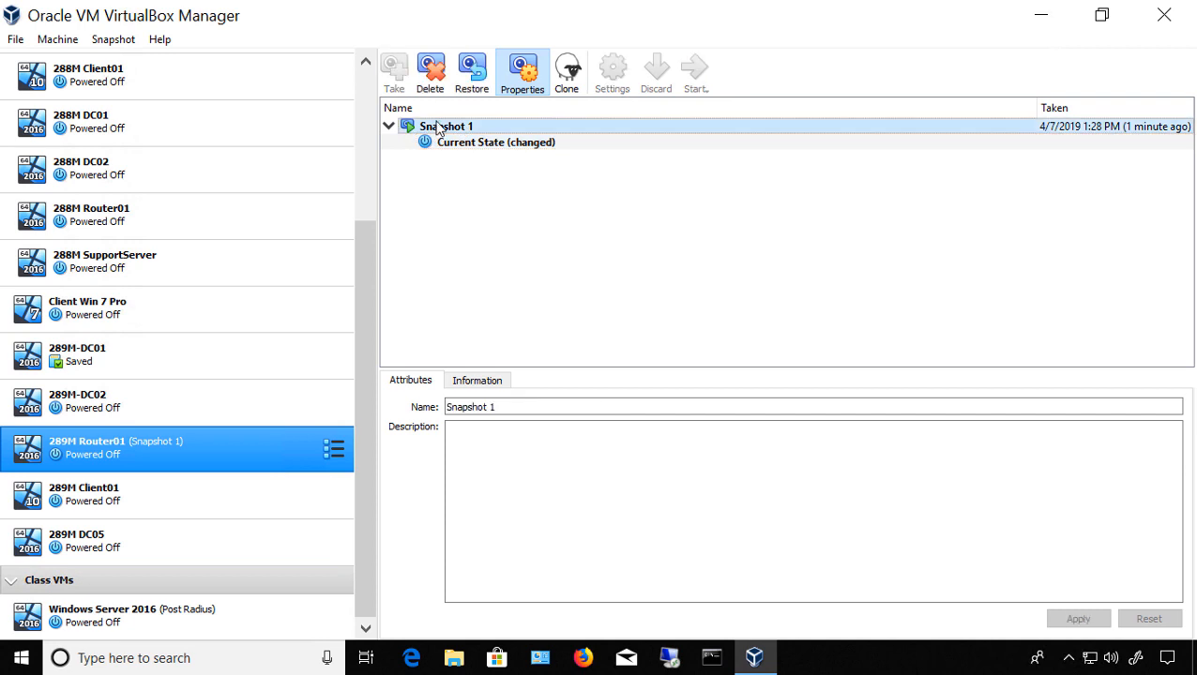
{"action": "mouse_move", "coordinate": [441, 129]}
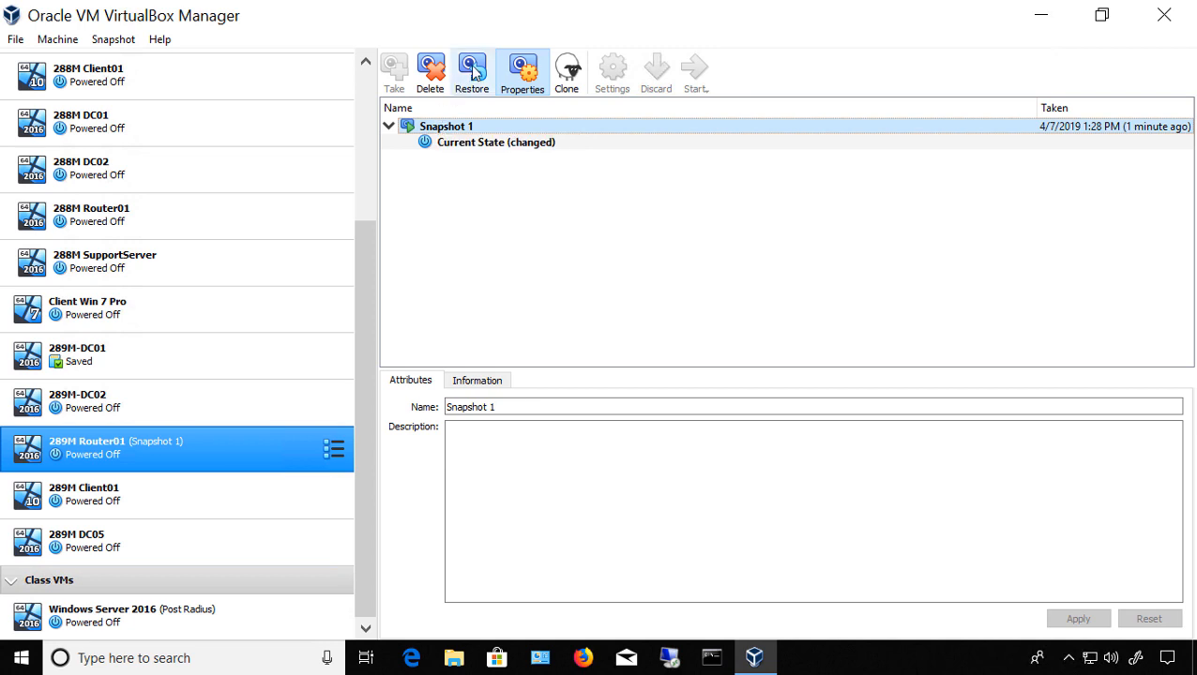
Restore Snapshot 1, saving the current state as Snapshot 2, and start the machine
{"action": "left_click", "coordinate": [471, 75]}
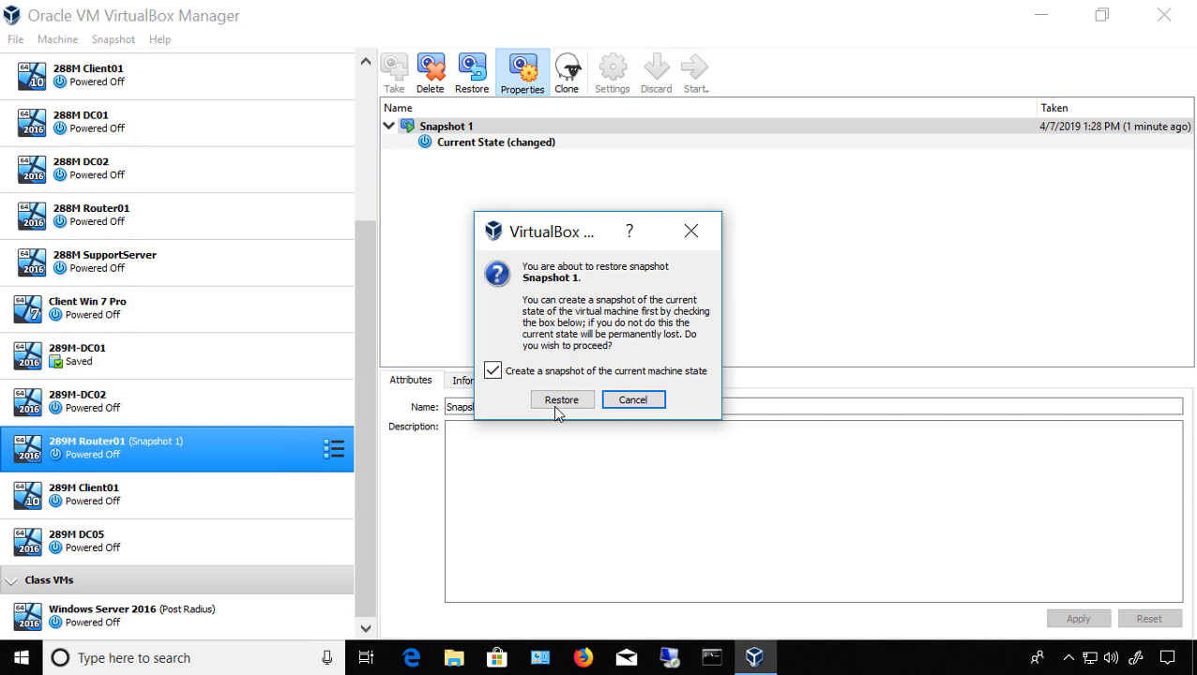
{"action": "left_click", "coordinate": [560, 399]}
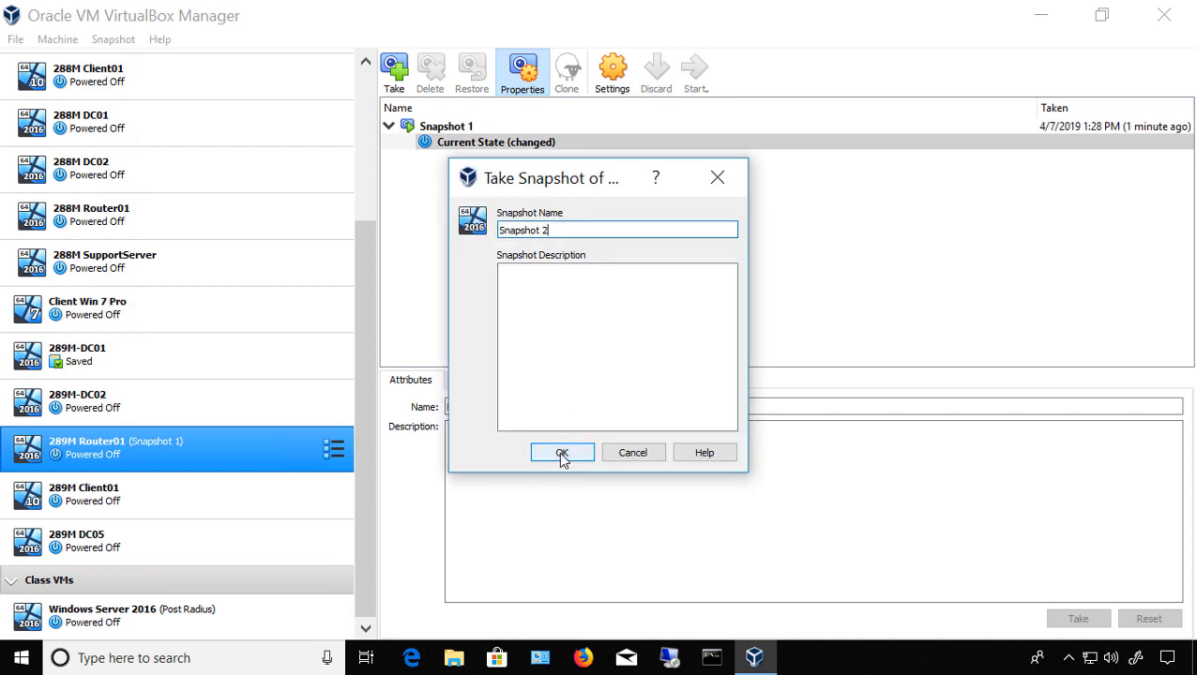
{"action": "left_click", "coordinate": [561, 452]}
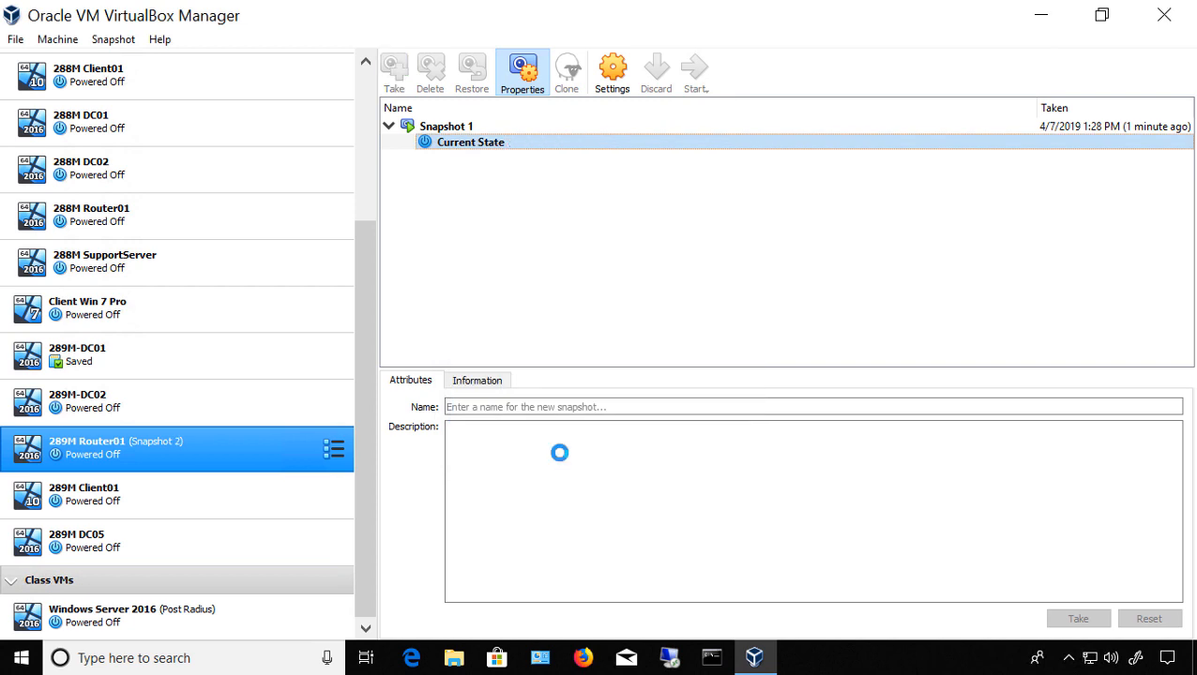
{"action": "left_click", "coordinate": [393, 71]}
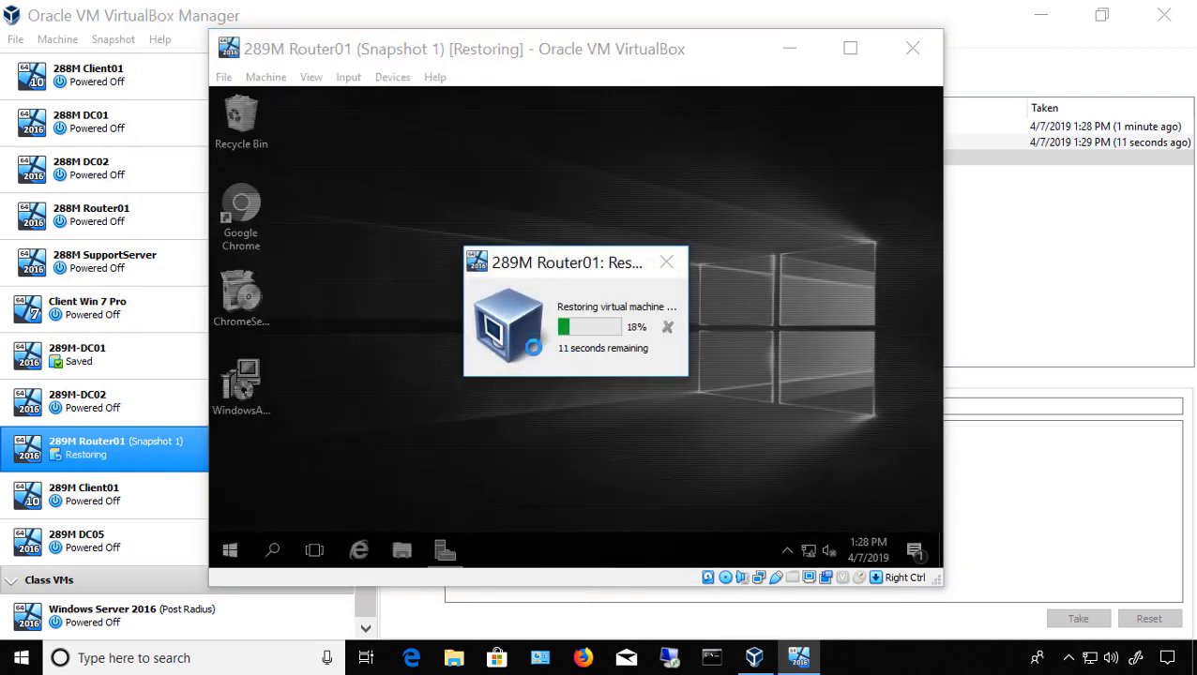
{"action": "mouse_move", "coordinate": [432, 338]}
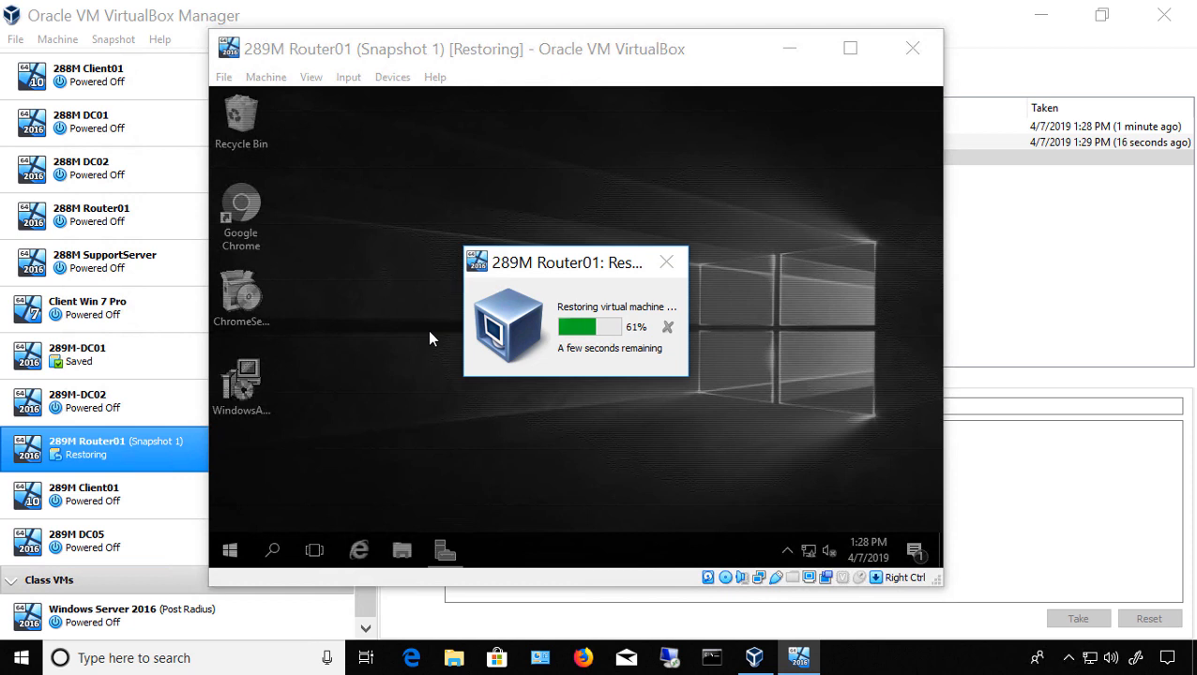